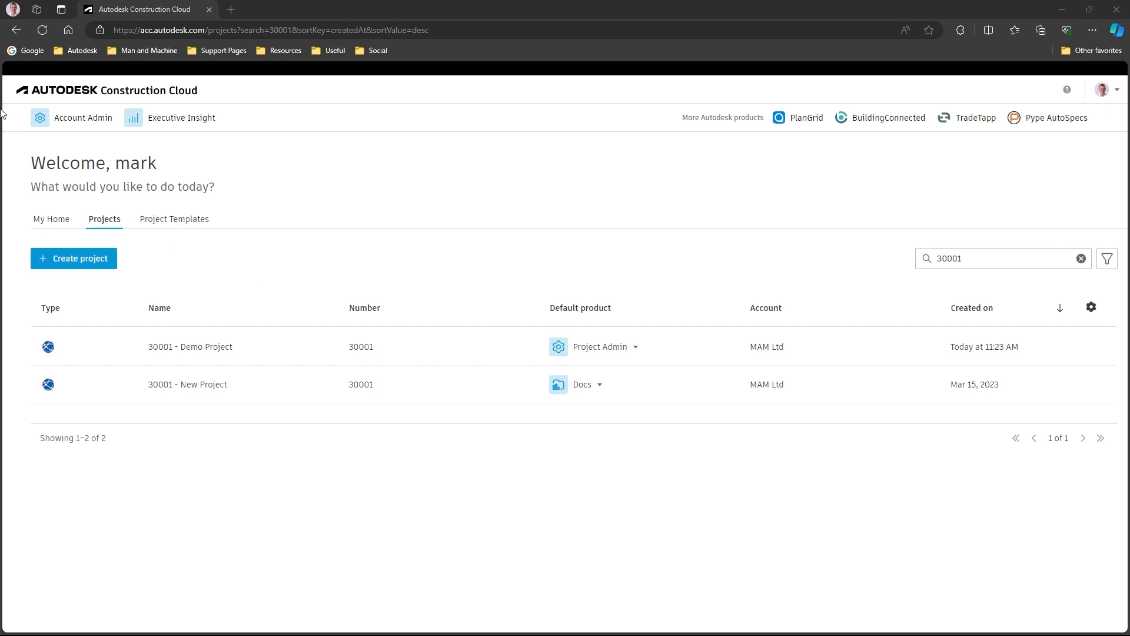
mouse_move(230, 365)
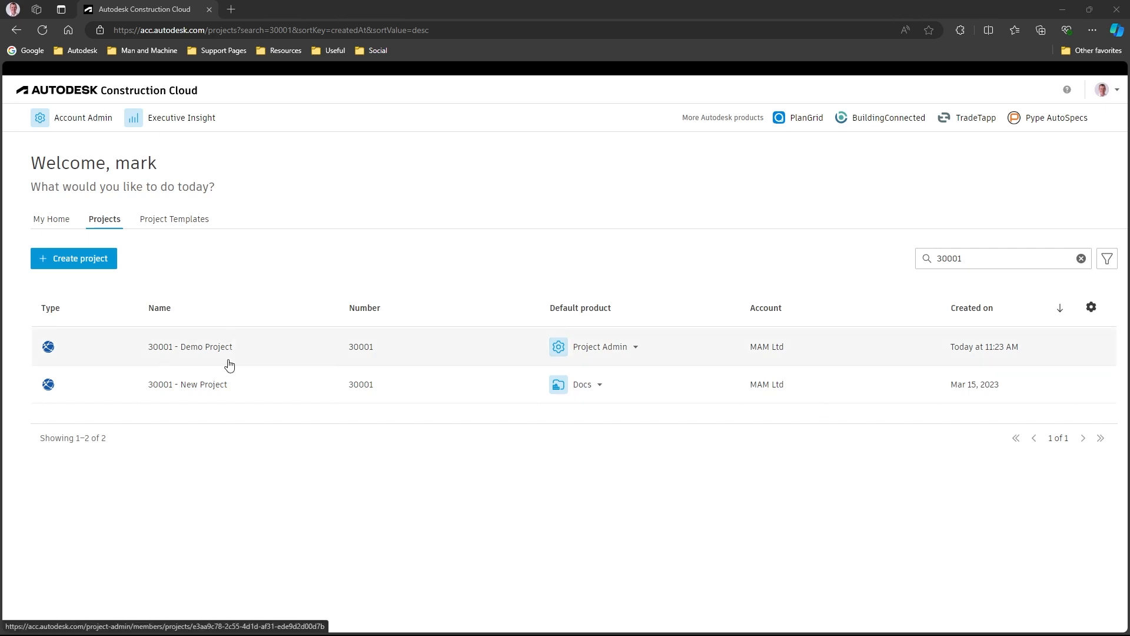
mouse_move(972, 357)
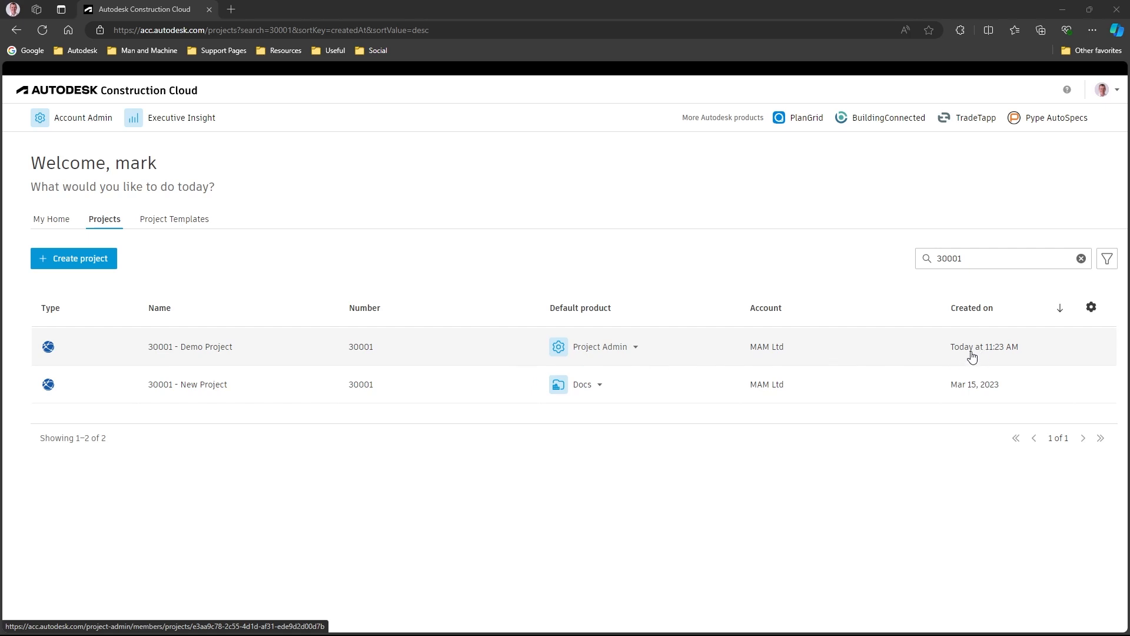
mouse_move(292, 348)
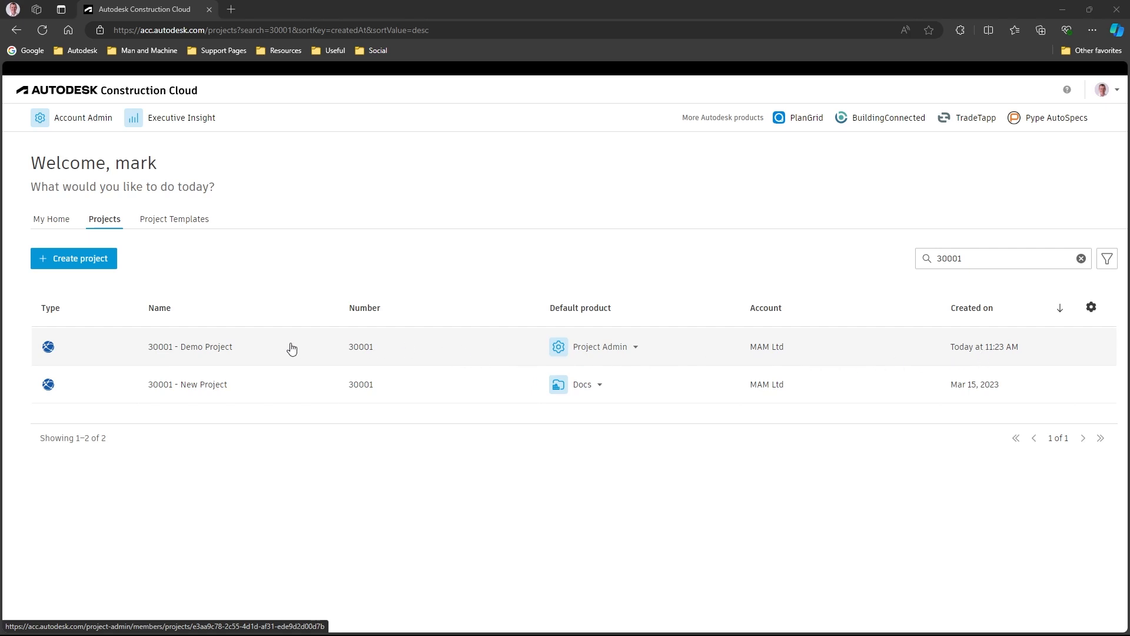
mouse_move(82, 118)
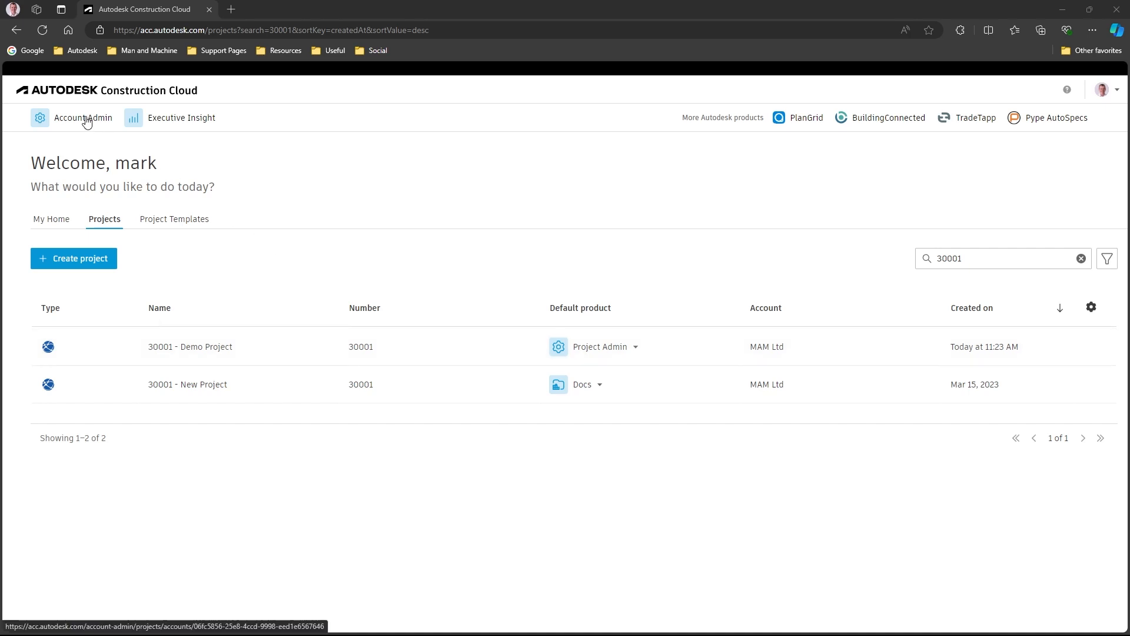
Filter Account Admin's active projects by searching 30001
click(82, 118)
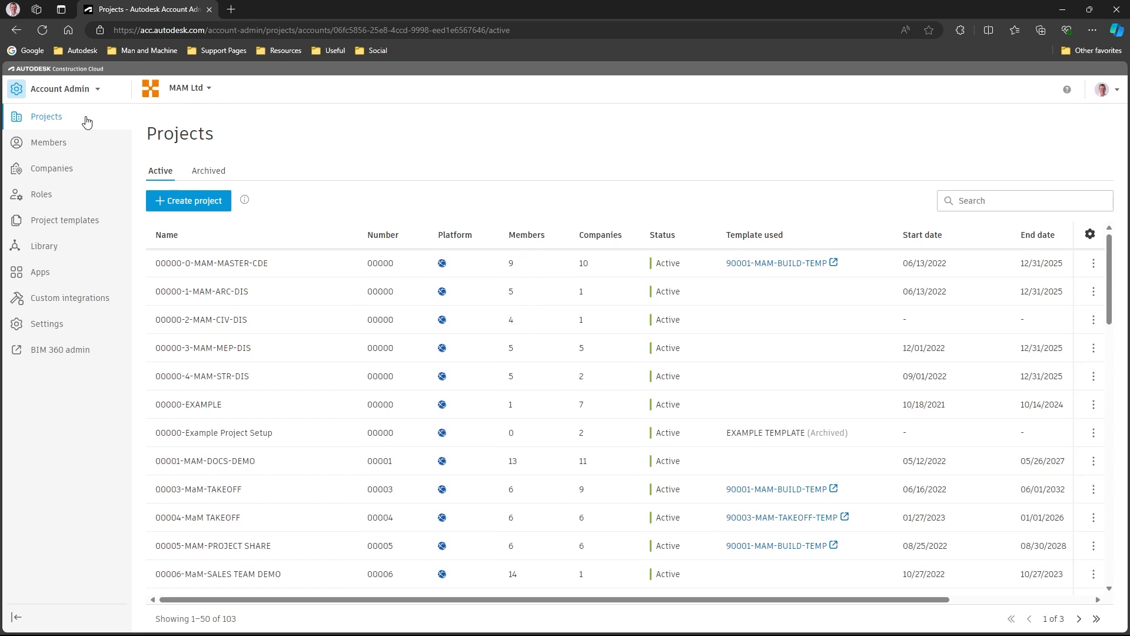
click(1024, 200)
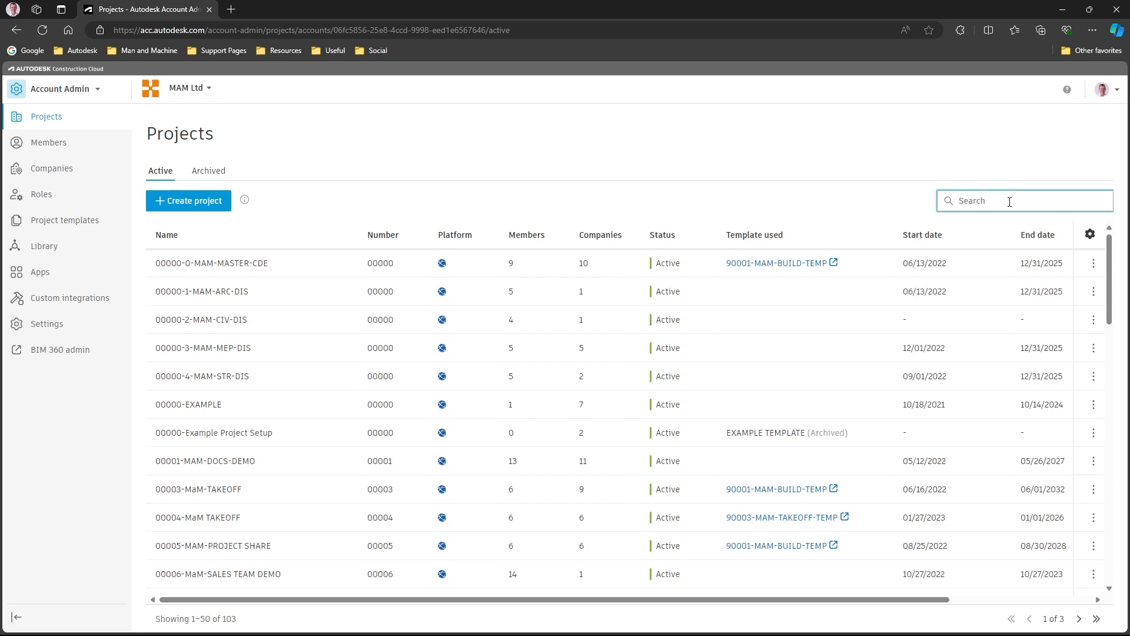
text(30001)
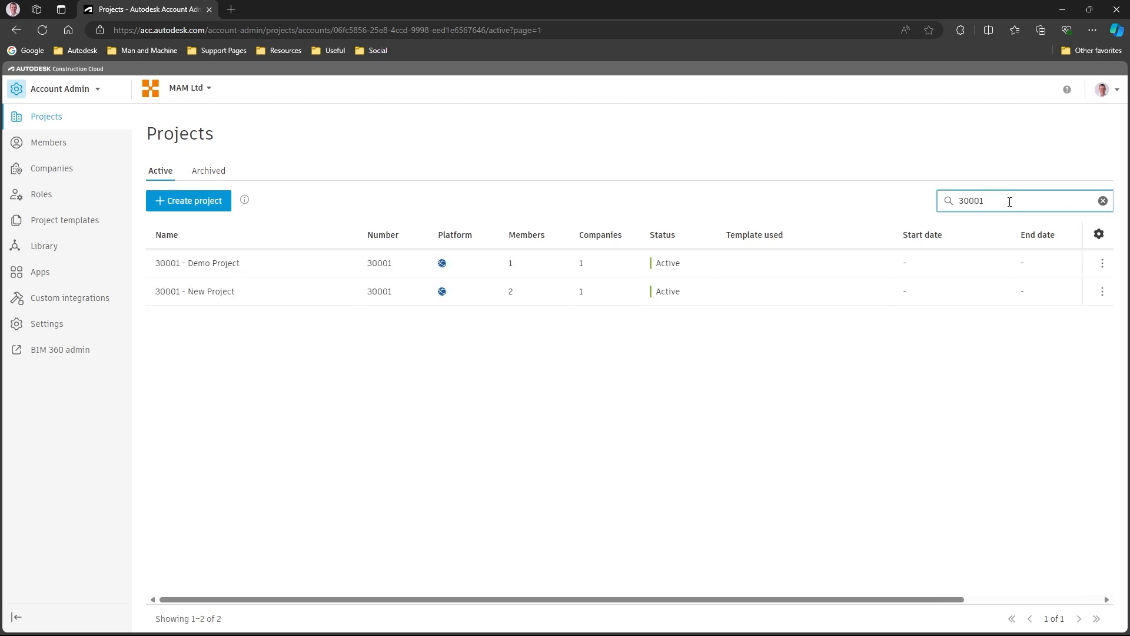
mouse_move(249, 276)
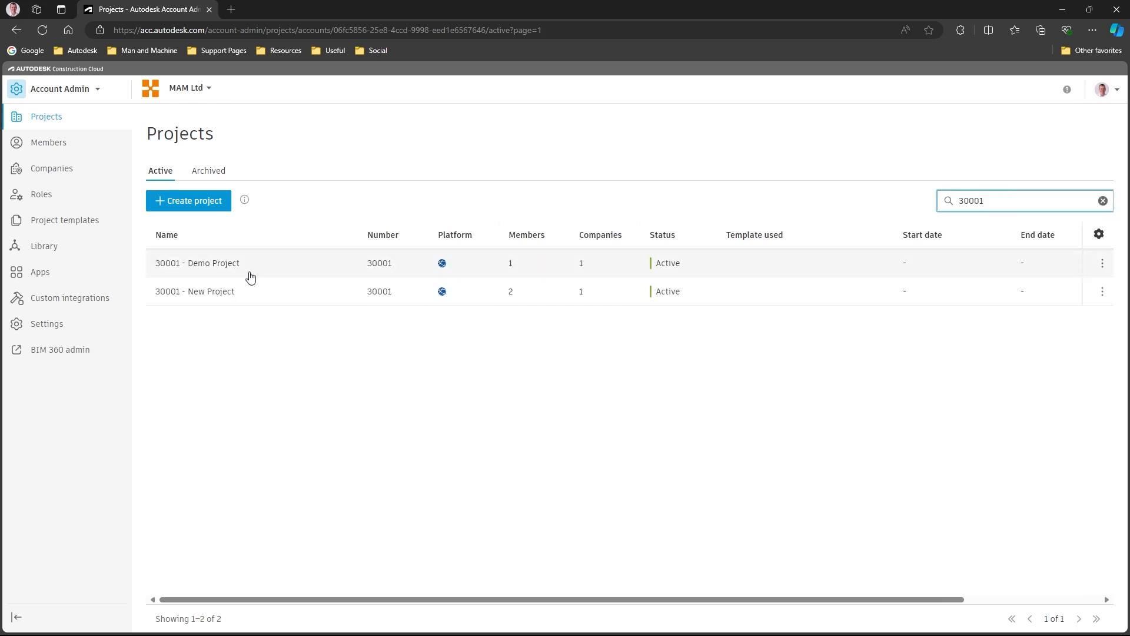
mouse_move(239, 269)
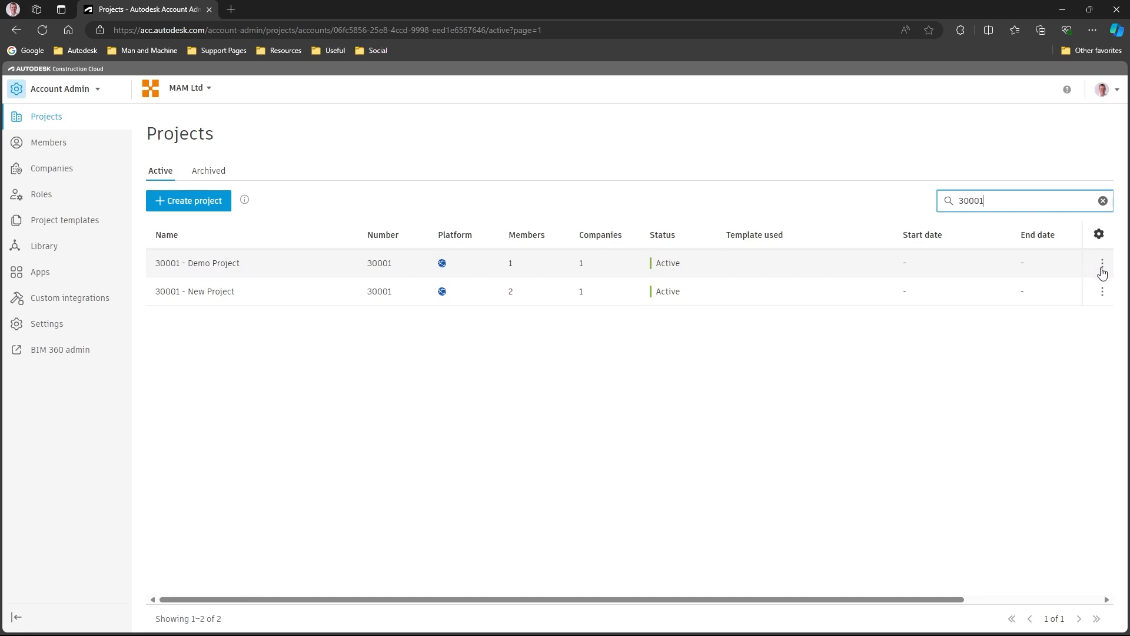
Archive 30001 - Demo Project from its row menu and dismiss the confirmation notice
click(1101, 263)
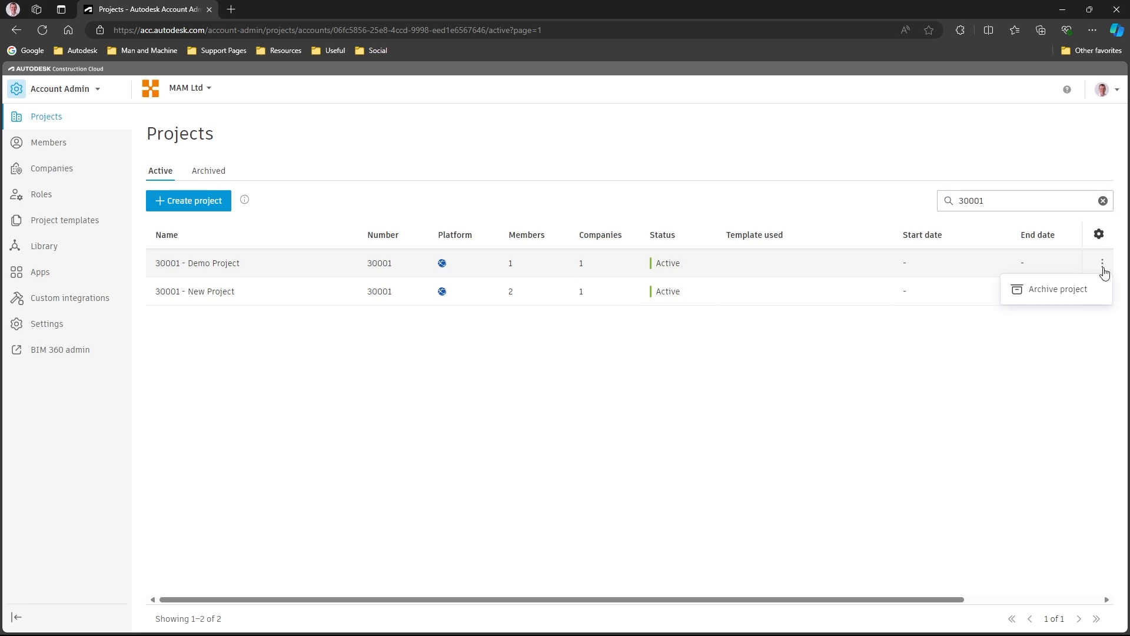
mouse_move(1057, 290)
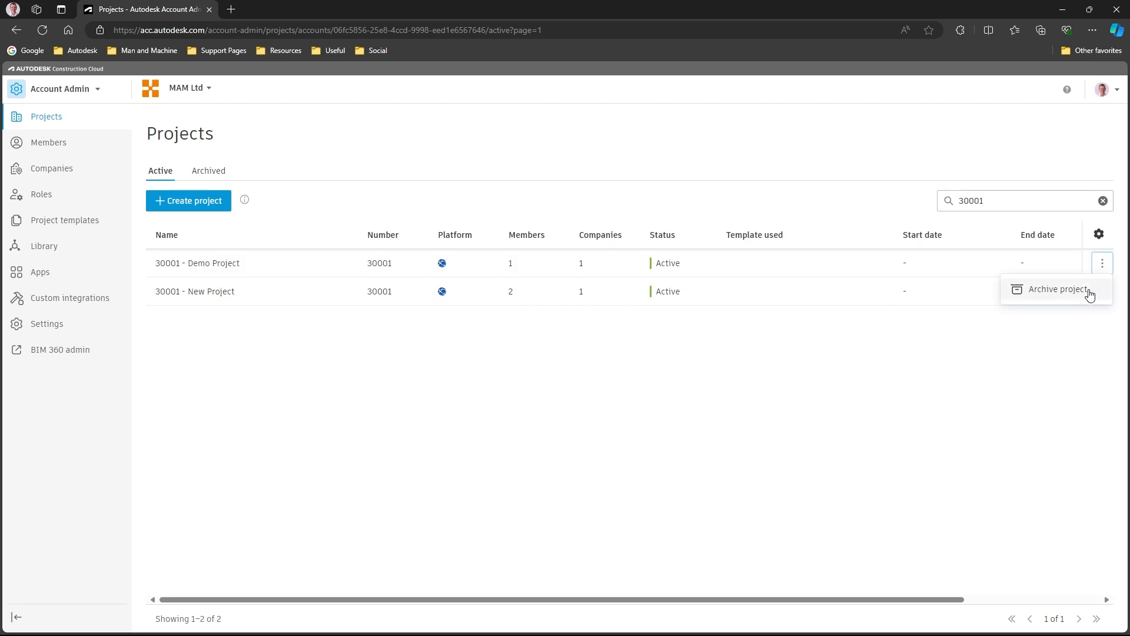
click(1057, 290)
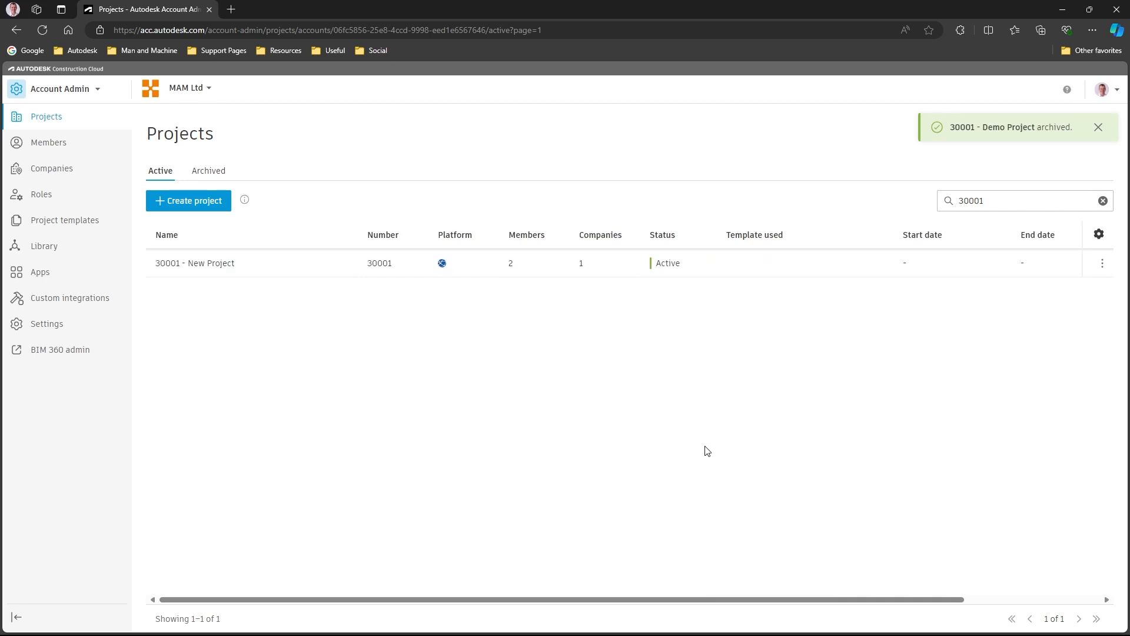
click(1099, 127)
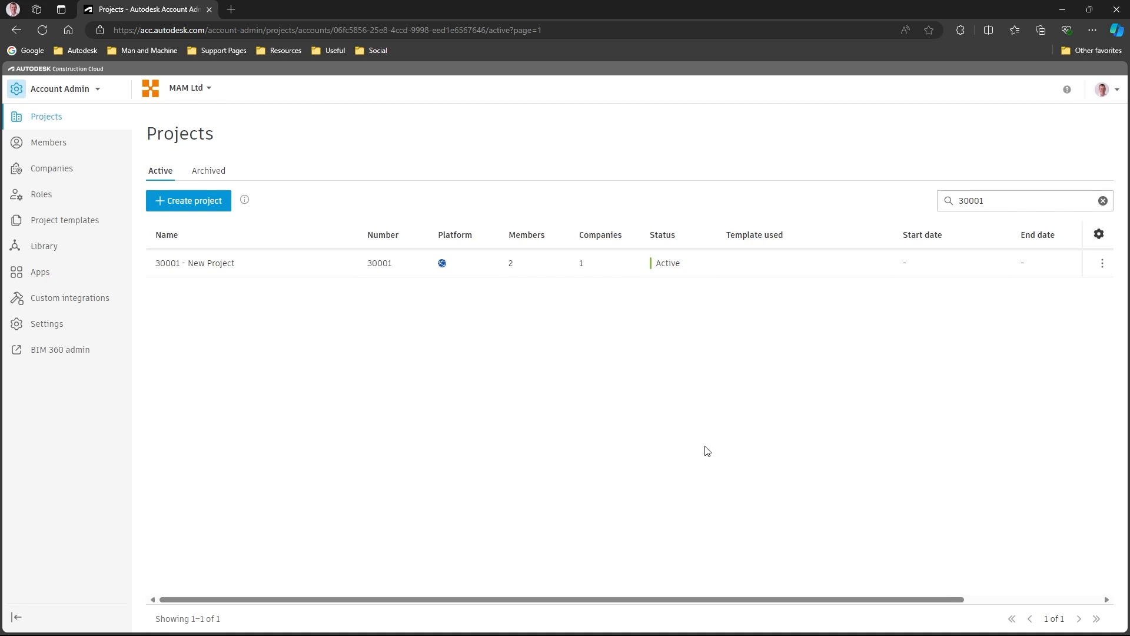
mouse_move(208, 171)
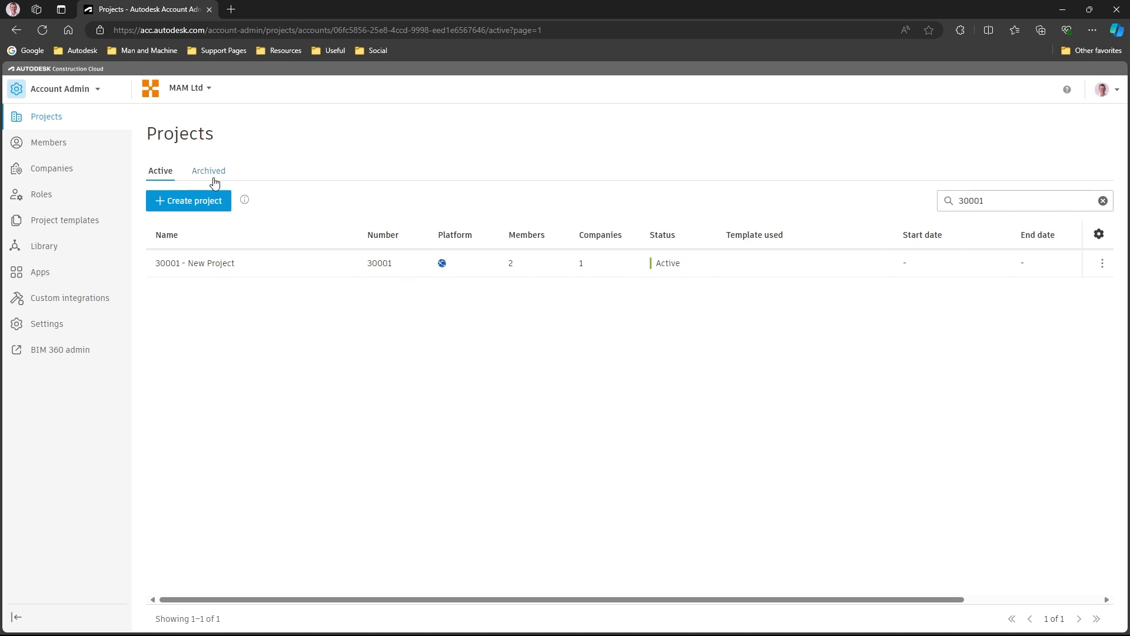
Search the Archived projects list for 30001 to find 30001 - Demo Project
click(207, 171)
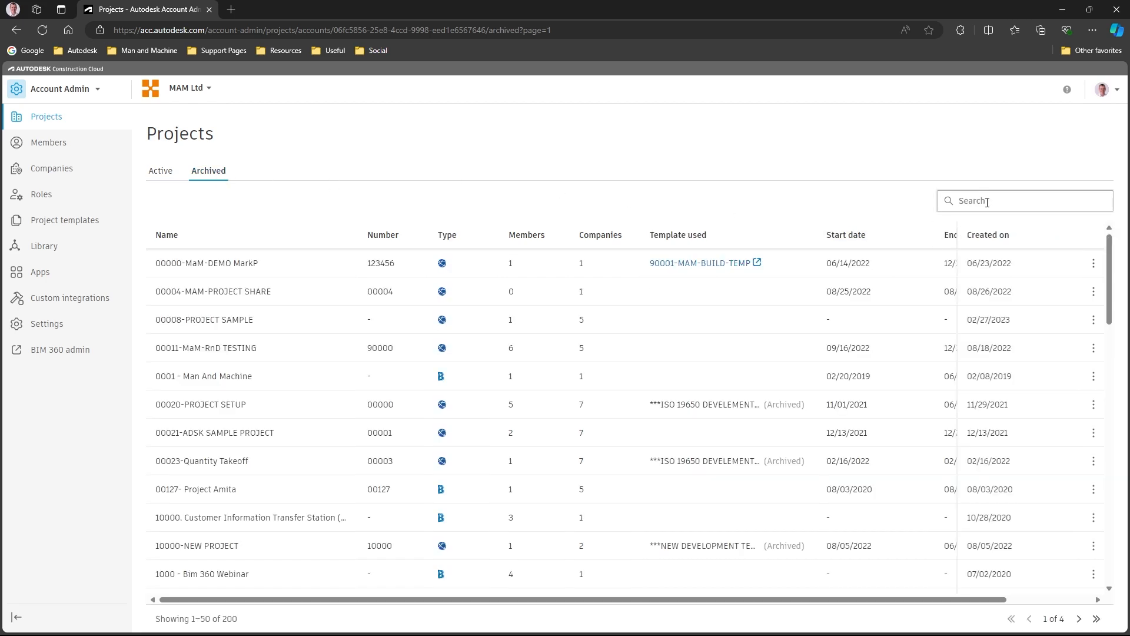
text(30001)
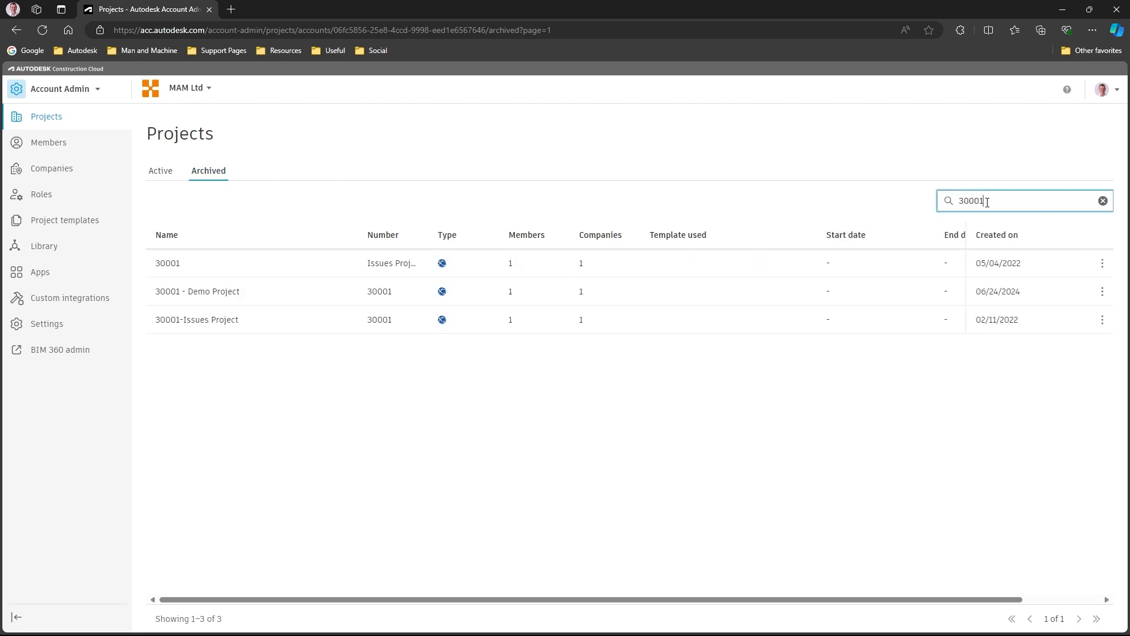
mouse_move(202, 304)
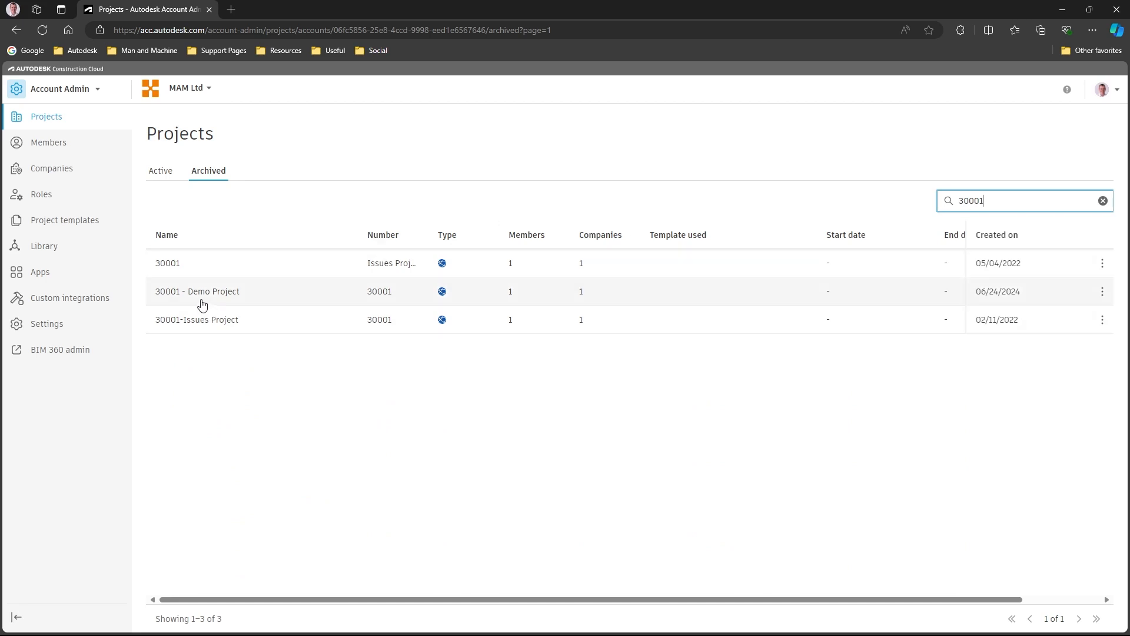
mouse_move(965, 300)
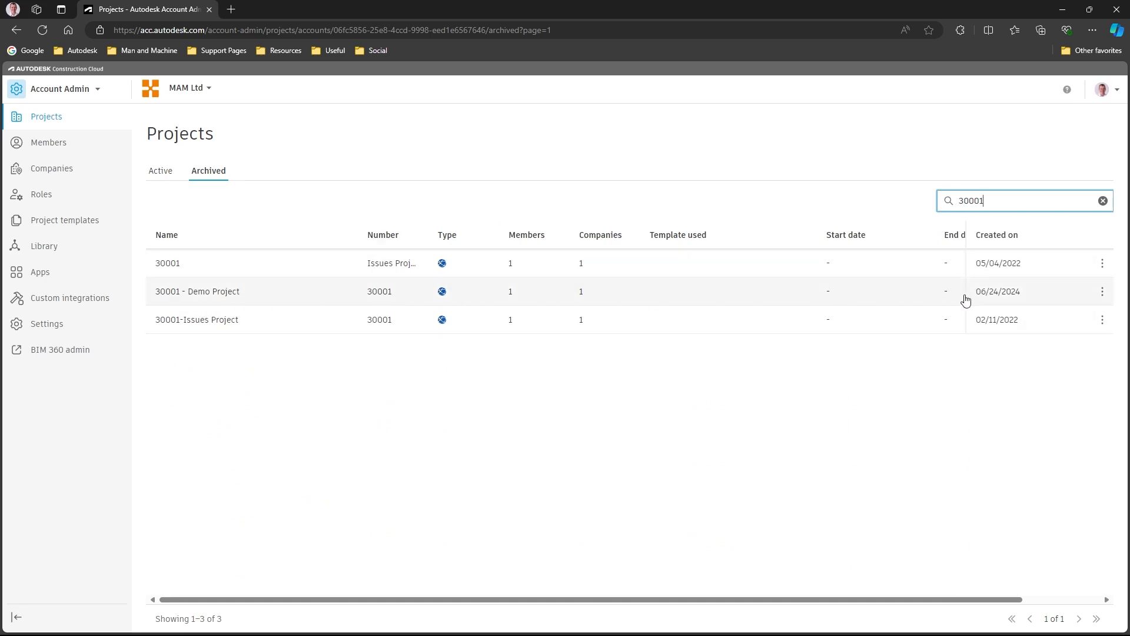
Restore 30001 - Demo Project from its row menu in the archived list
click(1102, 291)
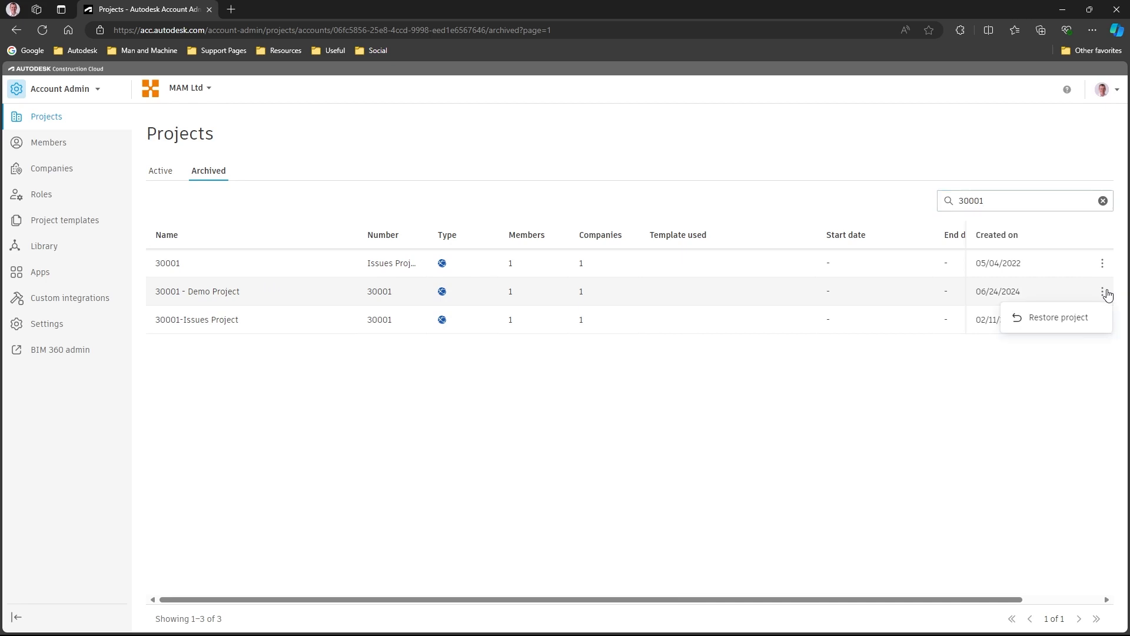
mouse_move(1094, 325)
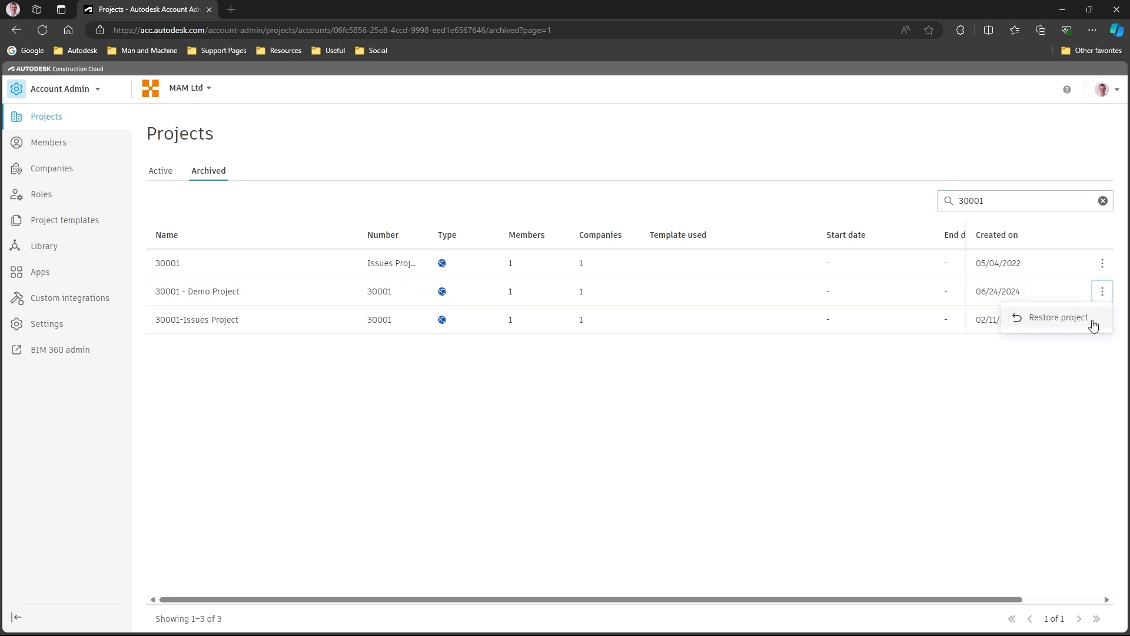
click(1057, 316)
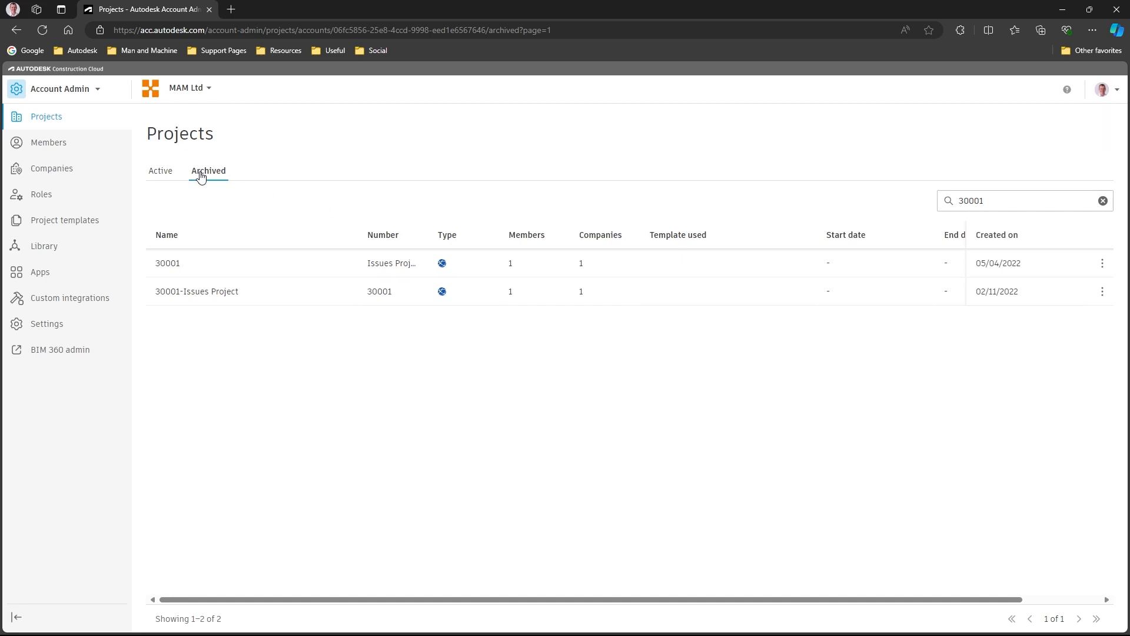
Search the Active projects list for 30001 to confirm Demo Project is back
click(160, 170)
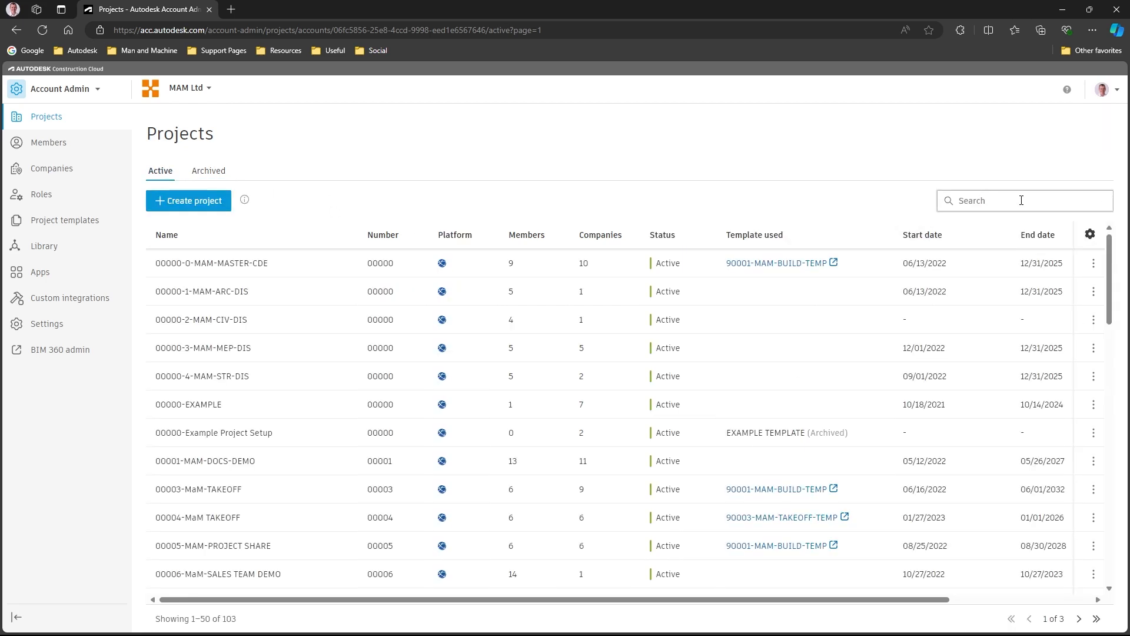
text(30001)
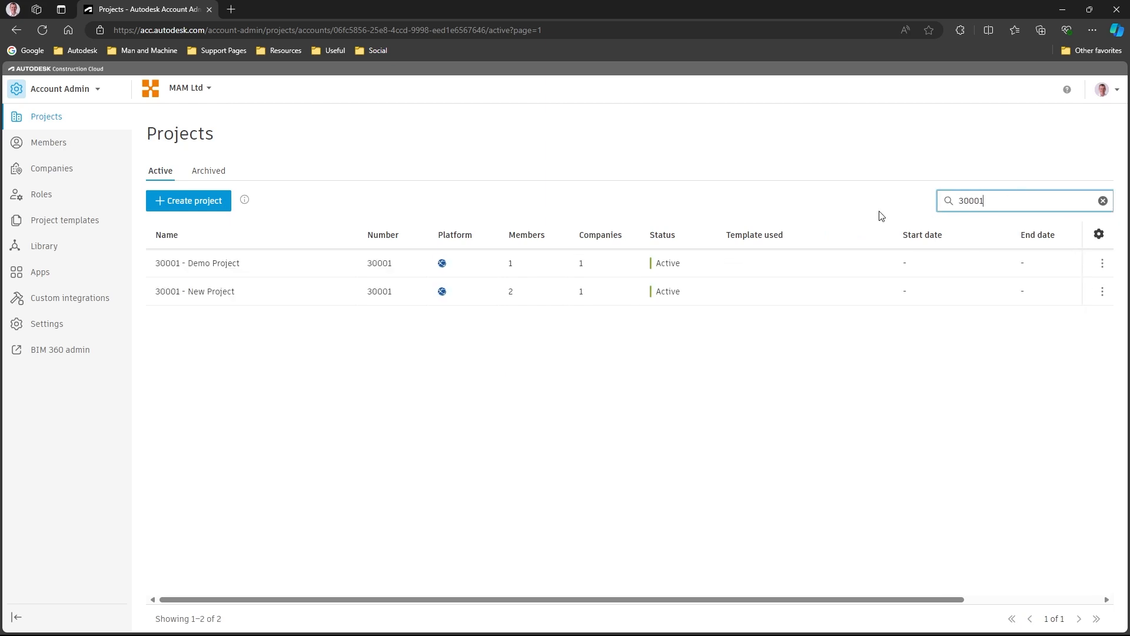
mouse_move(643, 449)
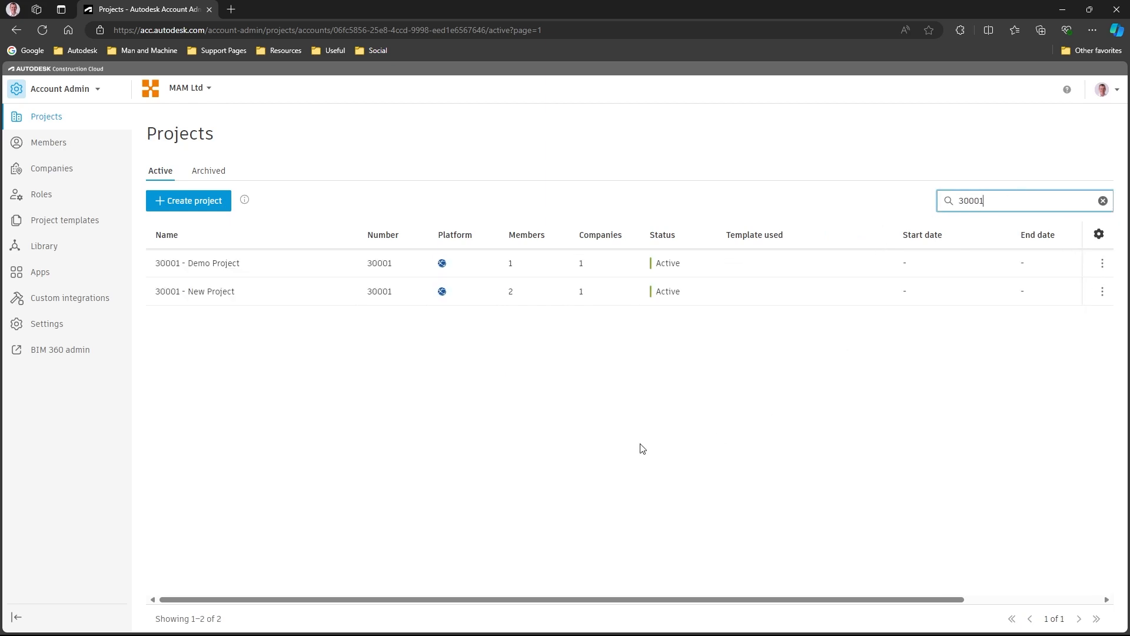